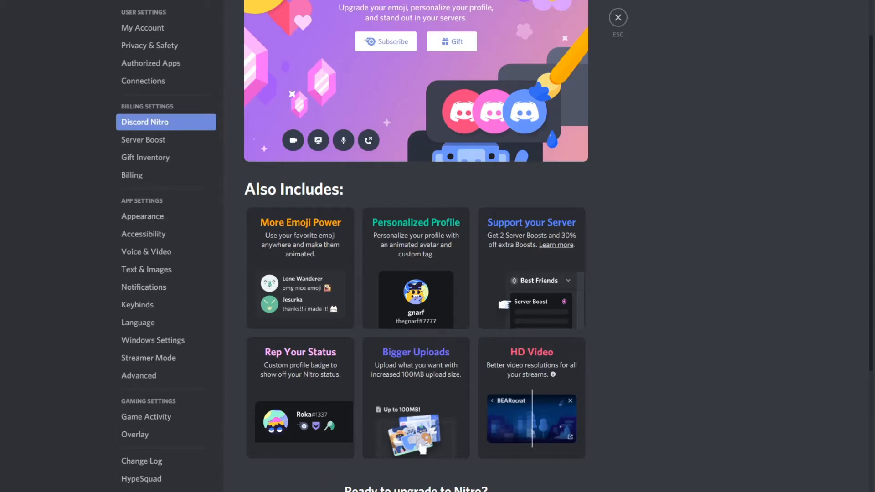
- Scroll the Server Boost page down to the Level 3 perks showing the 100 MB upload limit
scroll("down", 3)
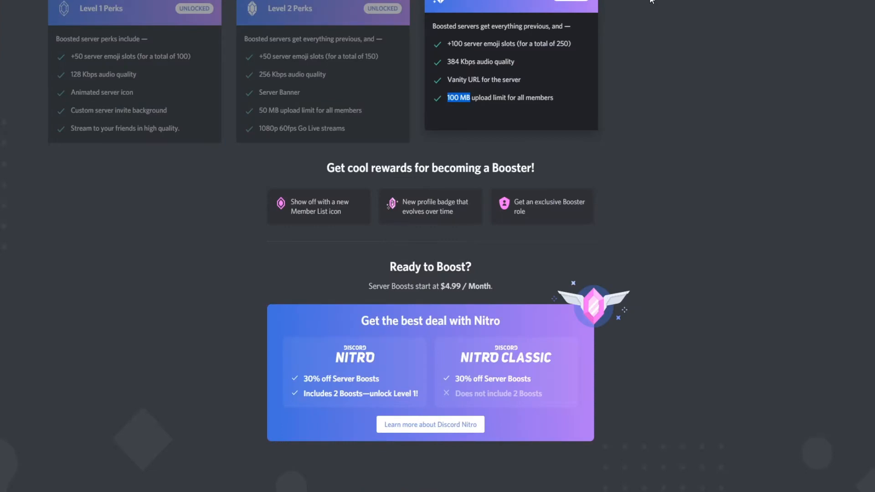
mouse_move(448, 106)
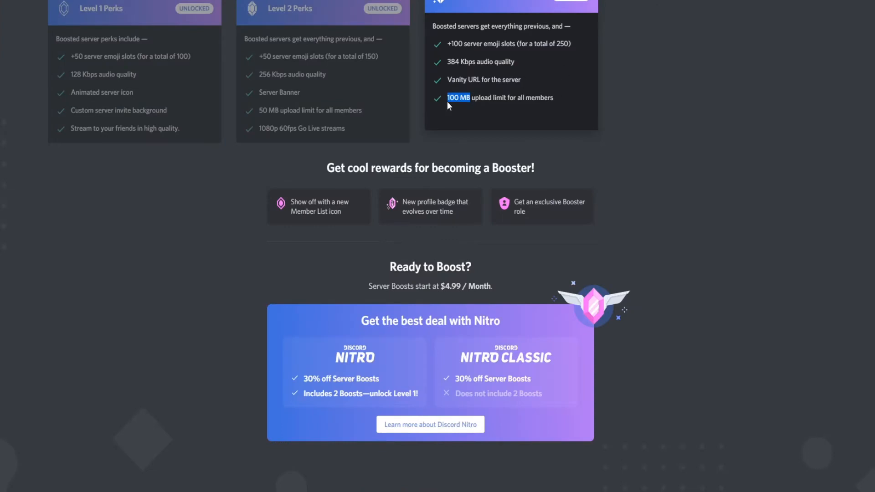
mouse_move(472, 108)
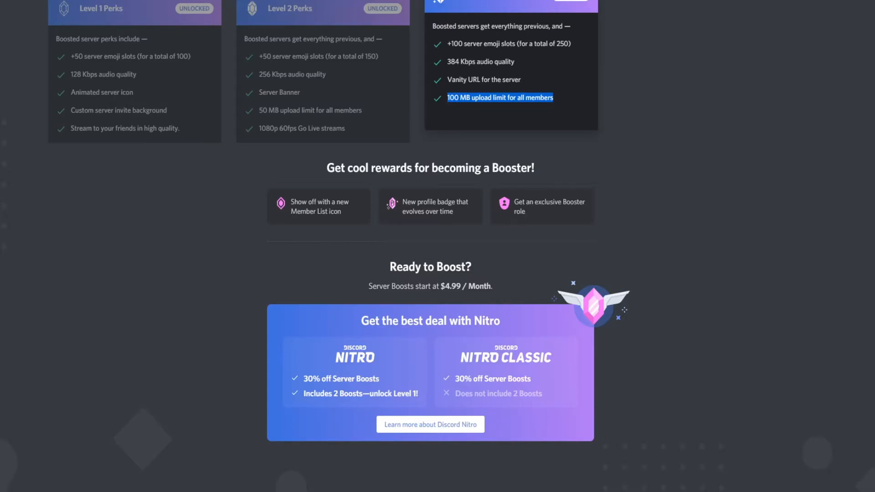
- Confirm the server is Level 3 with 33 boosts, then drop video0 (3).mov into #memes
scroll("up", 3)
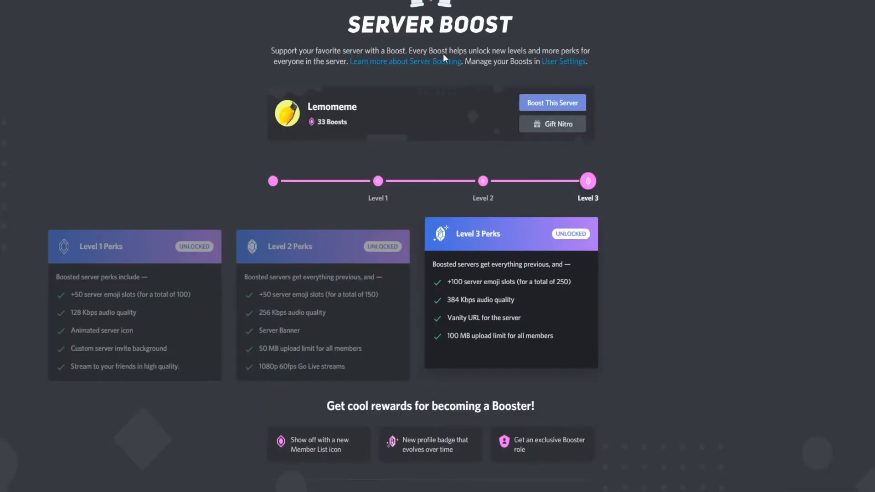
mouse_move(599, 164)
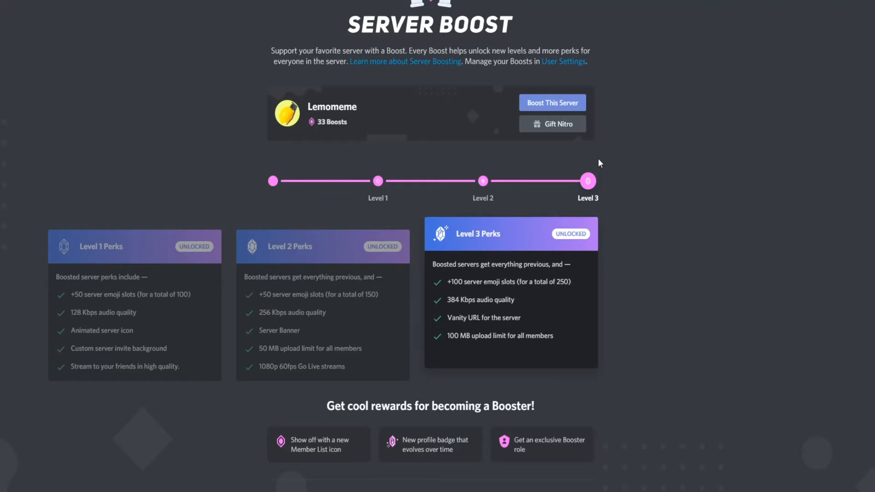
double_click(500, 336)
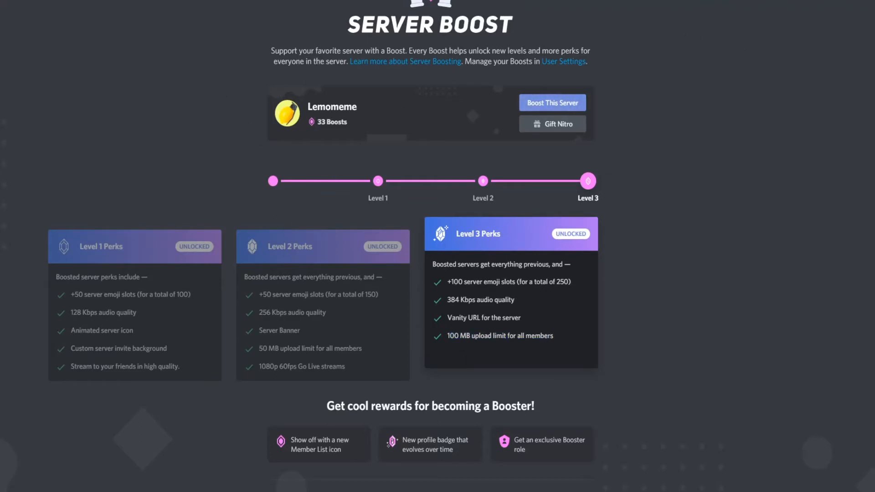
mouse_move(418, 90)
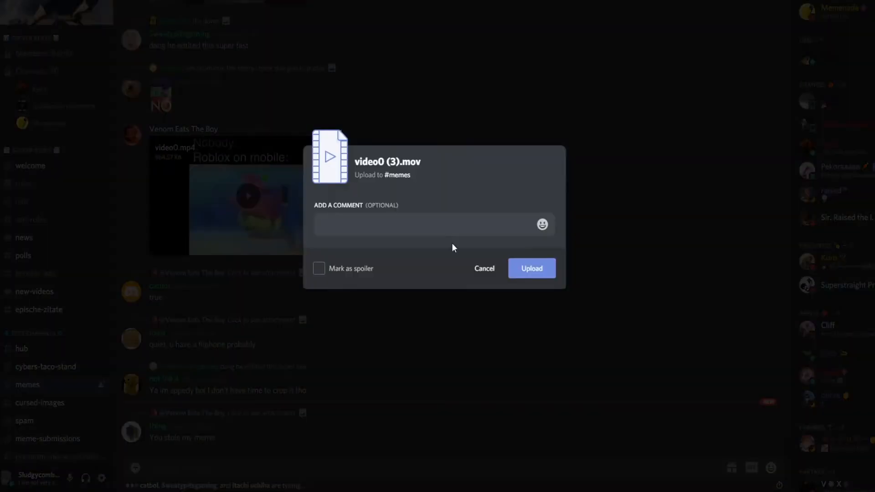
- Upload the 13.44 MB video0 (3).mov to #memes and scroll to the posted video
left_click(530, 268)
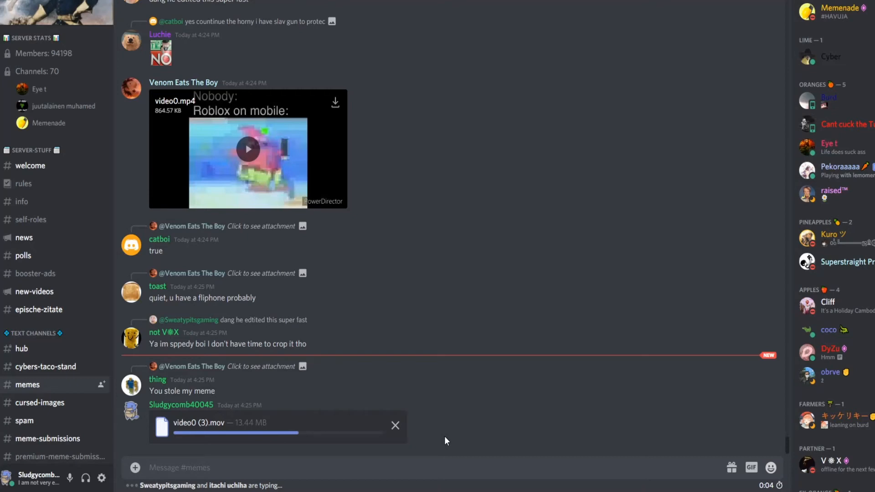
mouse_move(415, 429)
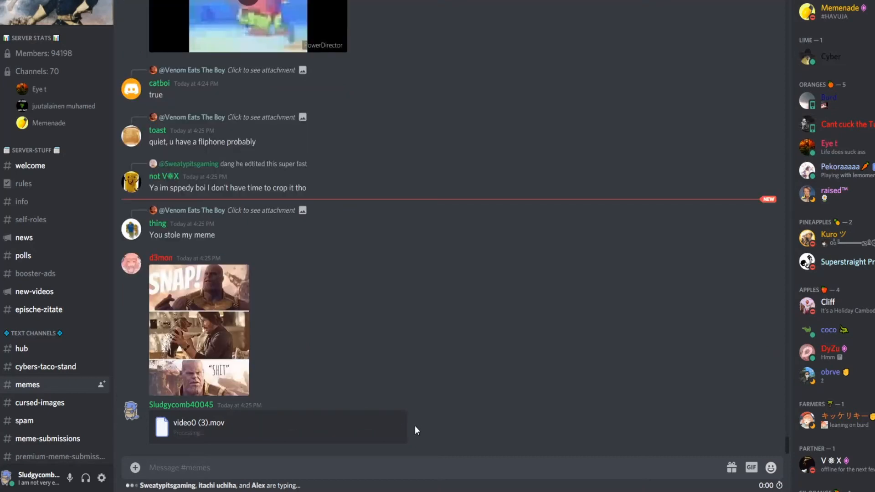
scroll("down", 3)
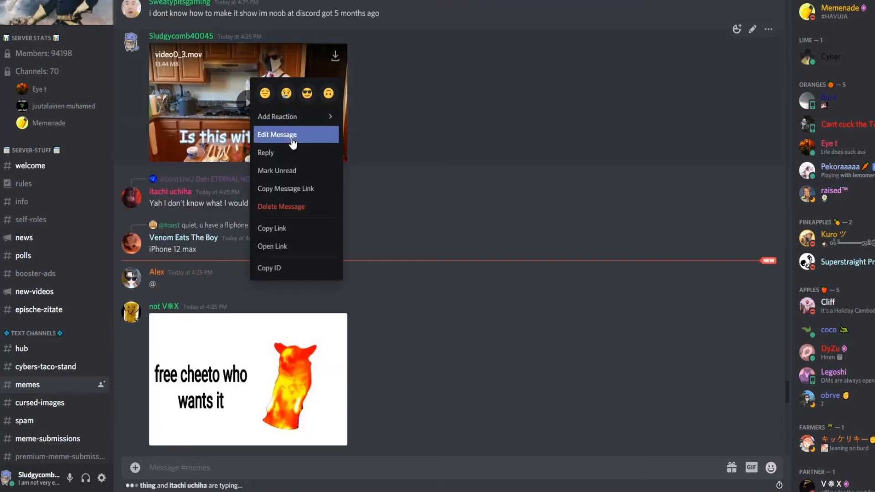
mouse_move(271, 228)
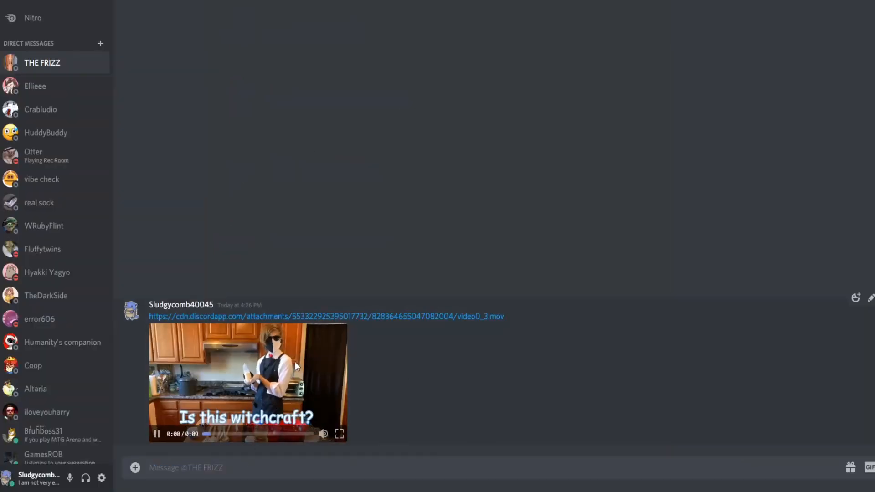
mouse_move(619, 384)
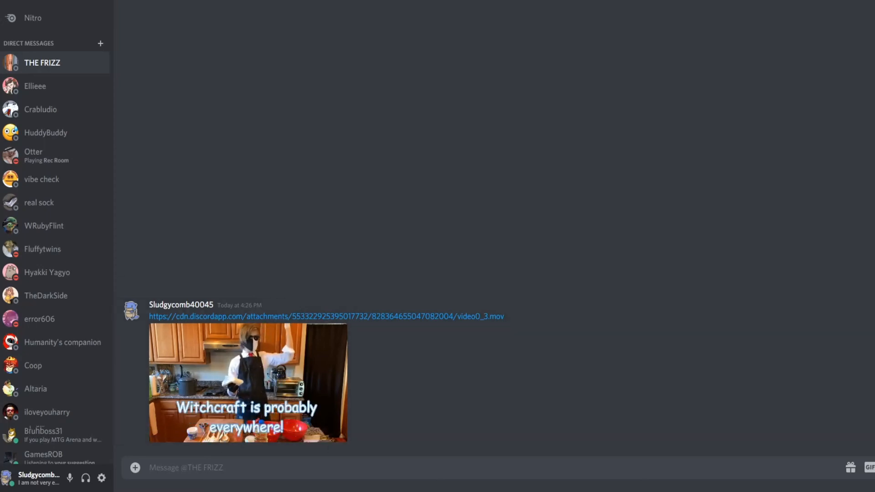
- Play the pasted video0_3.mov link inline in the direct message
left_click(248, 383)
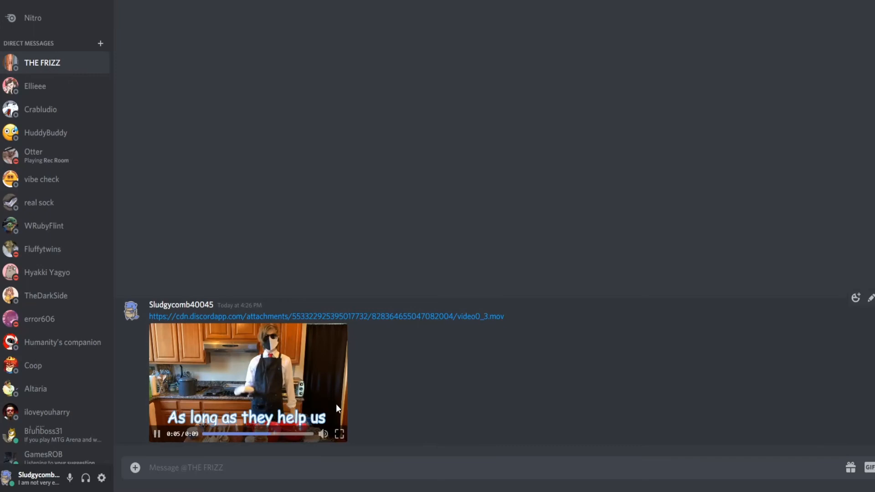